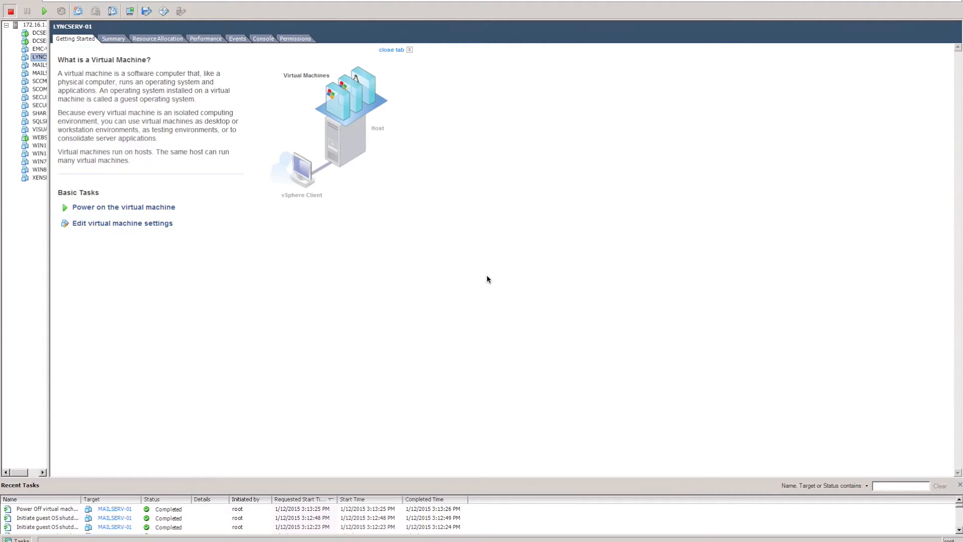
- Review DCSERV-02's CPU and memory settings, then close without changes
{"action": "right_click", "coordinate": [38, 41]}
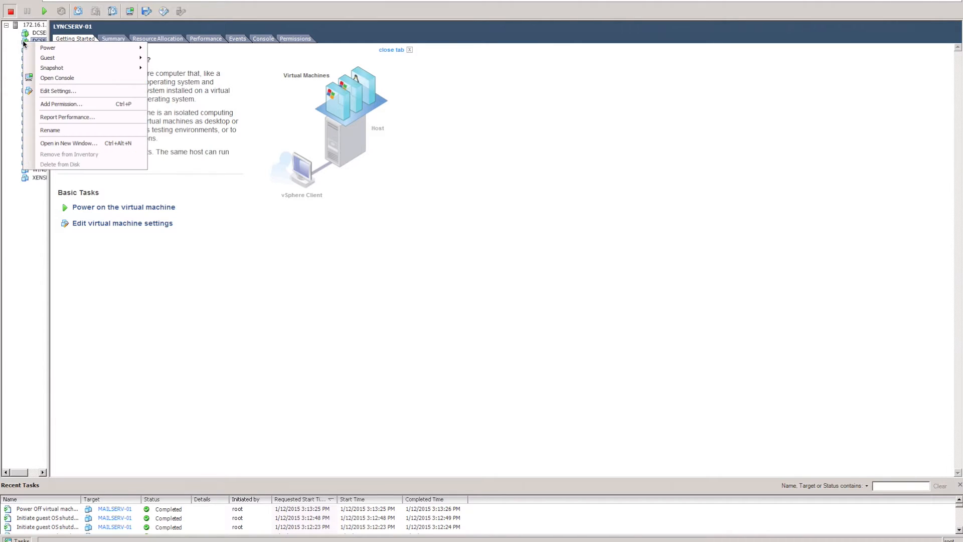
{"action": "left_click", "coordinate": [57, 90]}
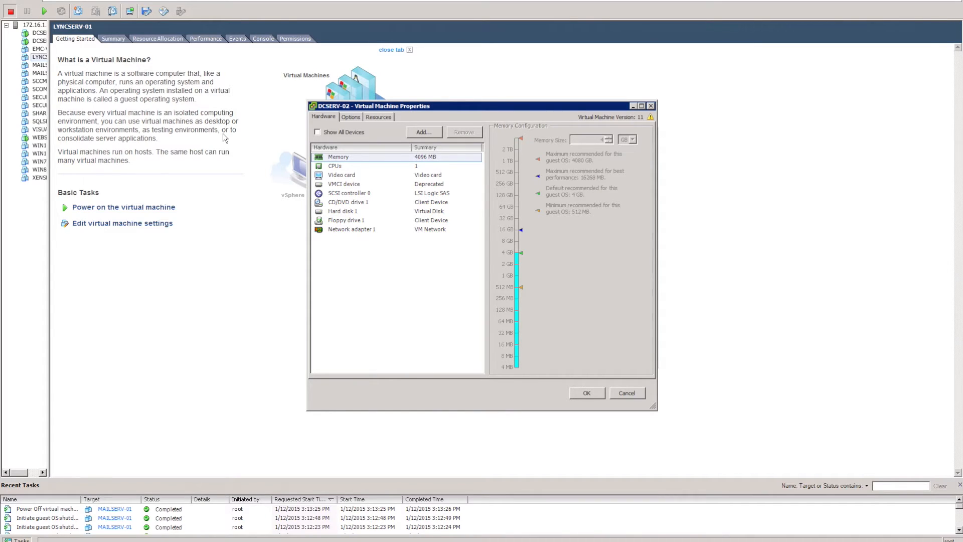
{"action": "left_click", "coordinate": [336, 166]}
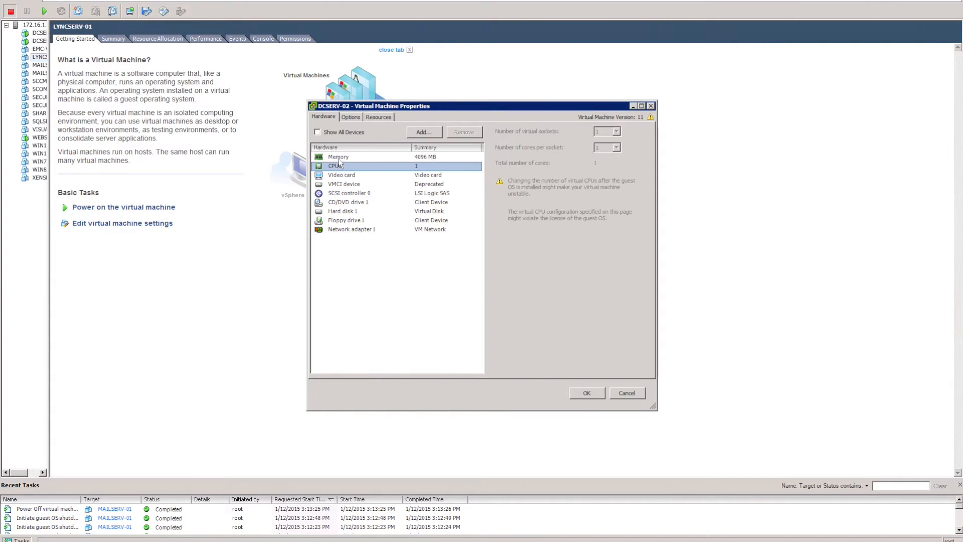
{"action": "mouse_move", "coordinate": [352, 162]}
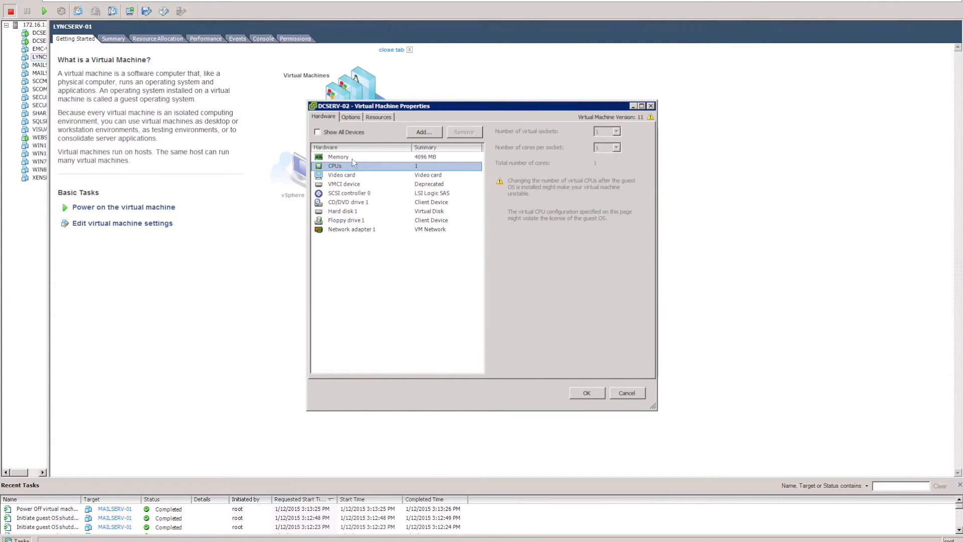
{"action": "left_click", "coordinate": [337, 156]}
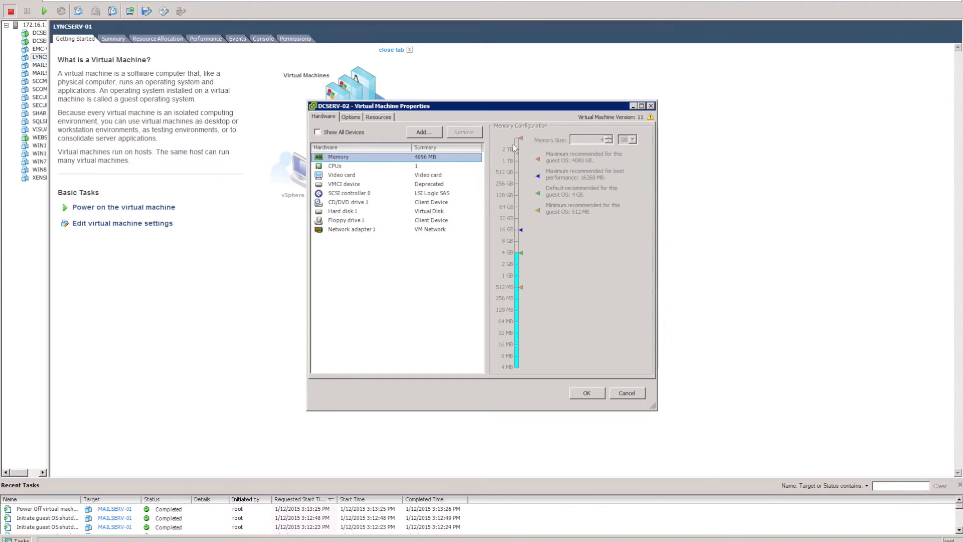
{"action": "mouse_move", "coordinate": [537, 171]}
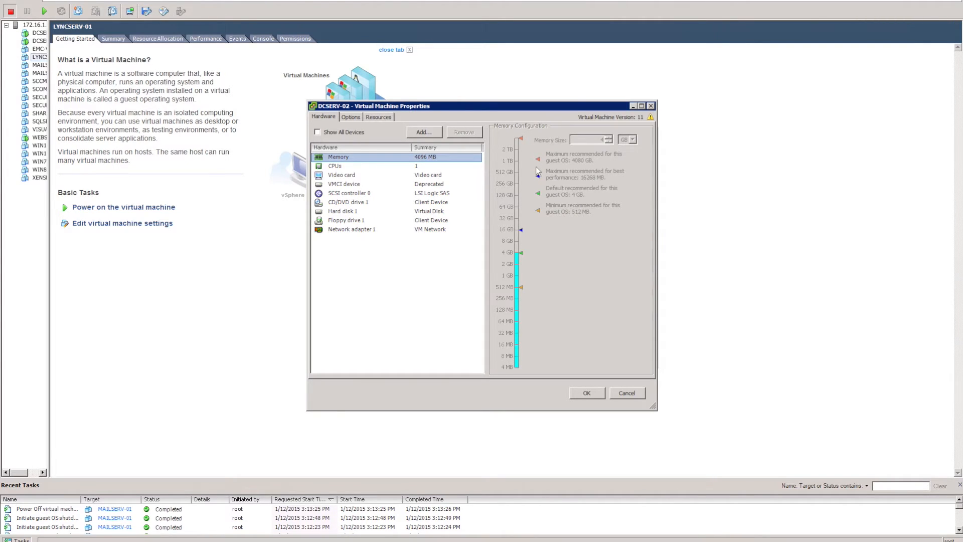
{"action": "left_click", "coordinate": [336, 166]}
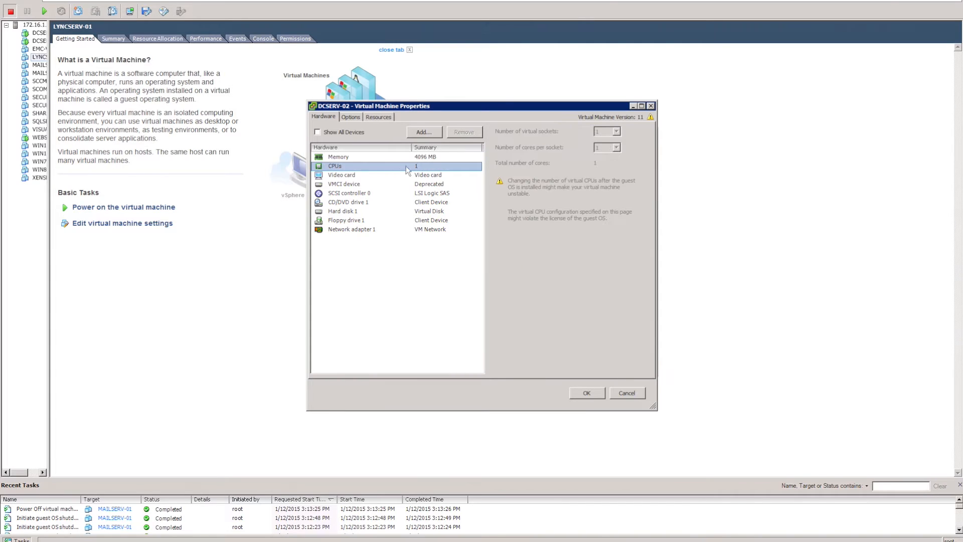
{"action": "left_click", "coordinate": [338, 157]}
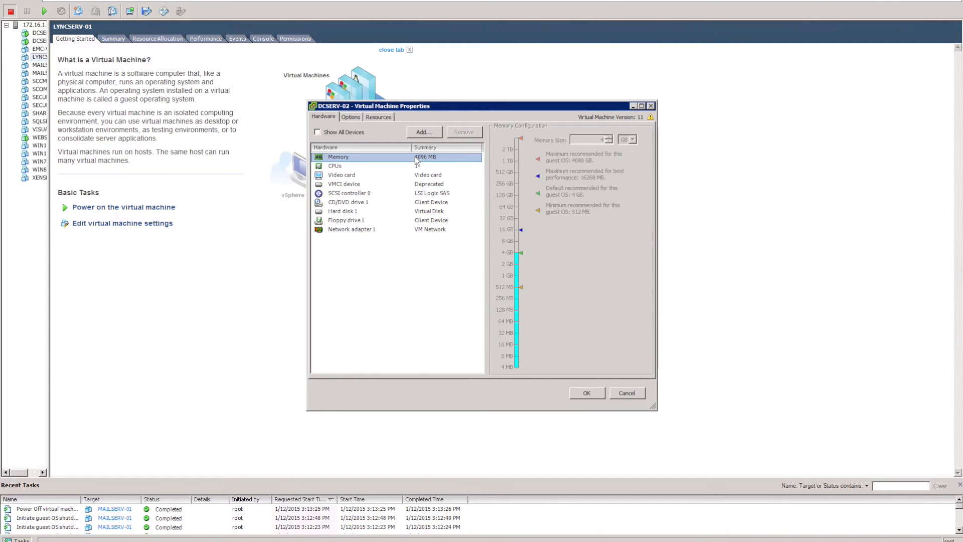
{"action": "left_click", "coordinate": [626, 392]}
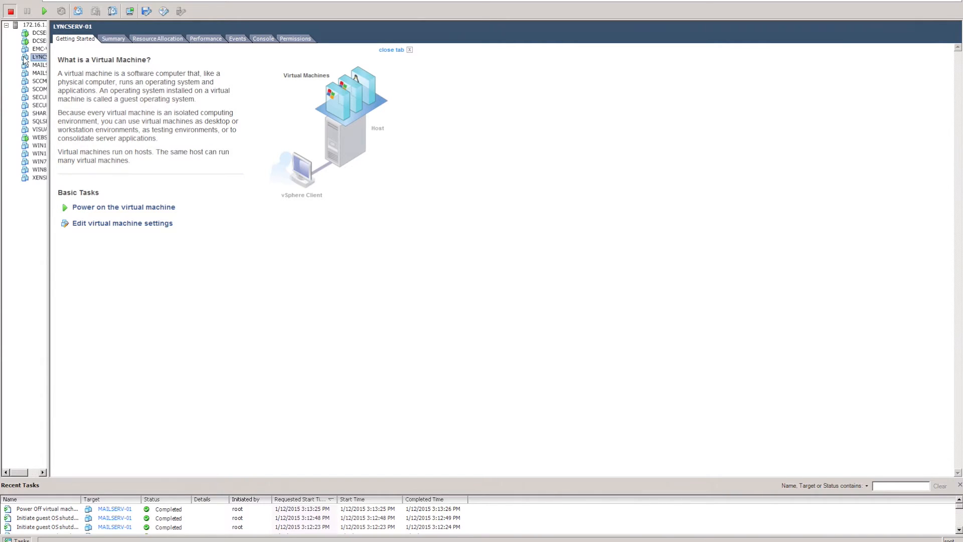
- Turn on memory hot add and CPU hot add in LYNCSERV-01's Memory/CPU Hotplug options
{"action": "right_click", "coordinate": [37, 56]}
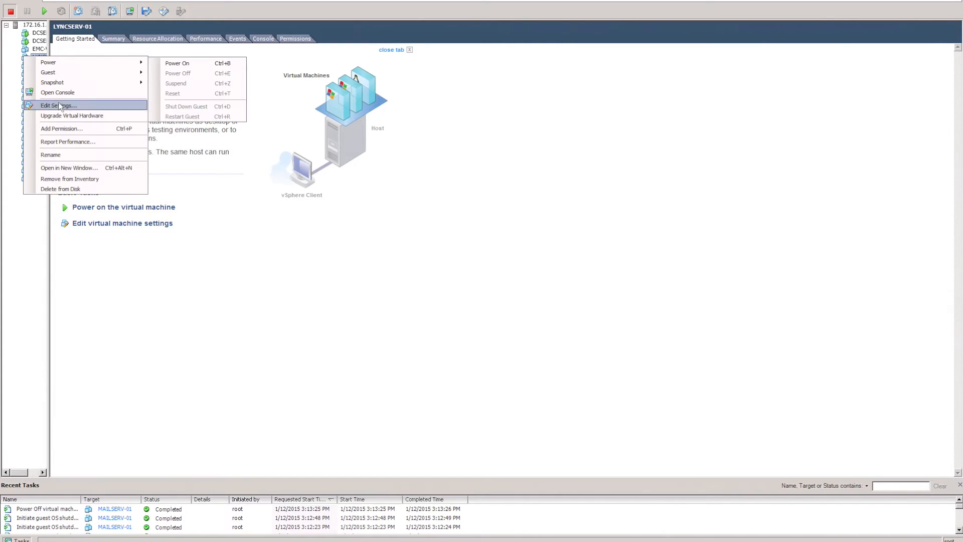
{"action": "left_click", "coordinate": [57, 104]}
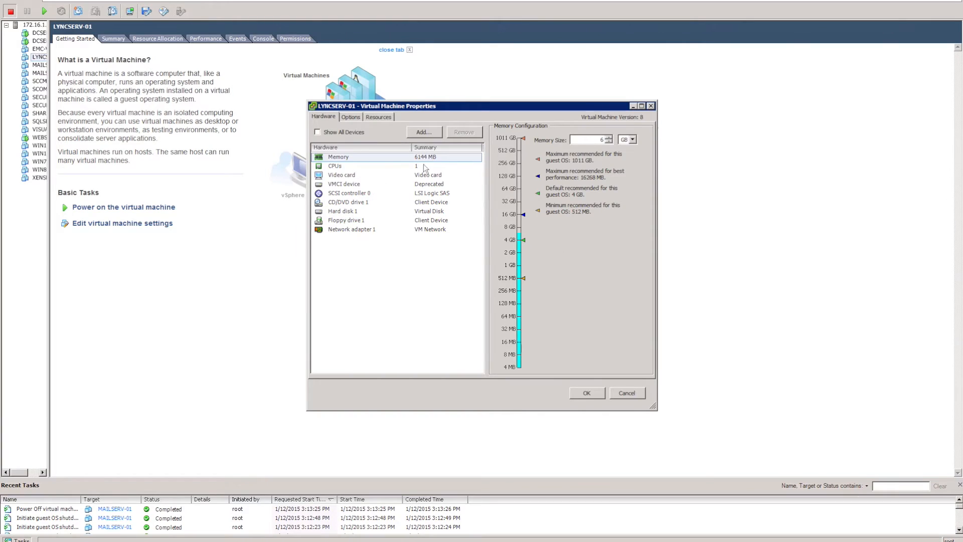
{"action": "left_click", "coordinate": [350, 117]}
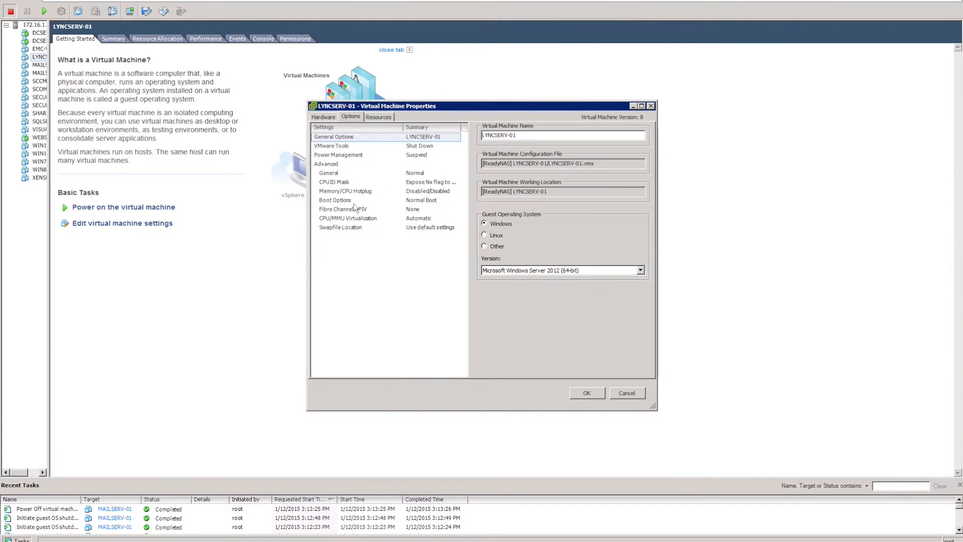
{"action": "left_click", "coordinate": [345, 191]}
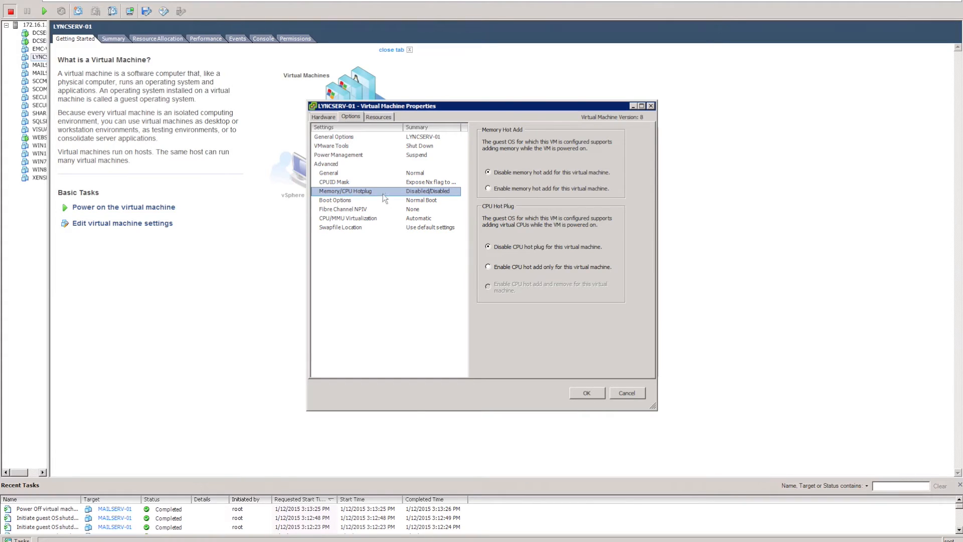
{"action": "mouse_move", "coordinate": [547, 185]}
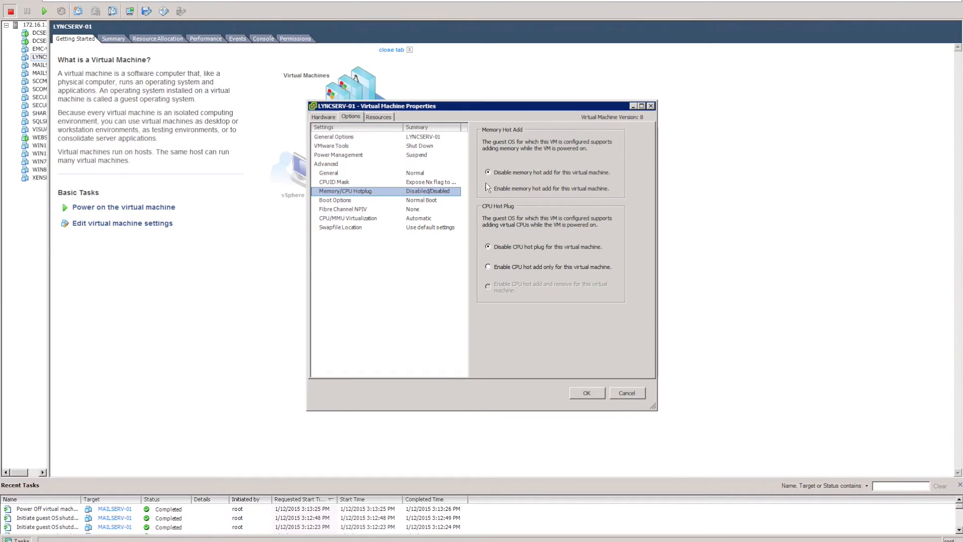
{"action": "mouse_move", "coordinate": [548, 191]}
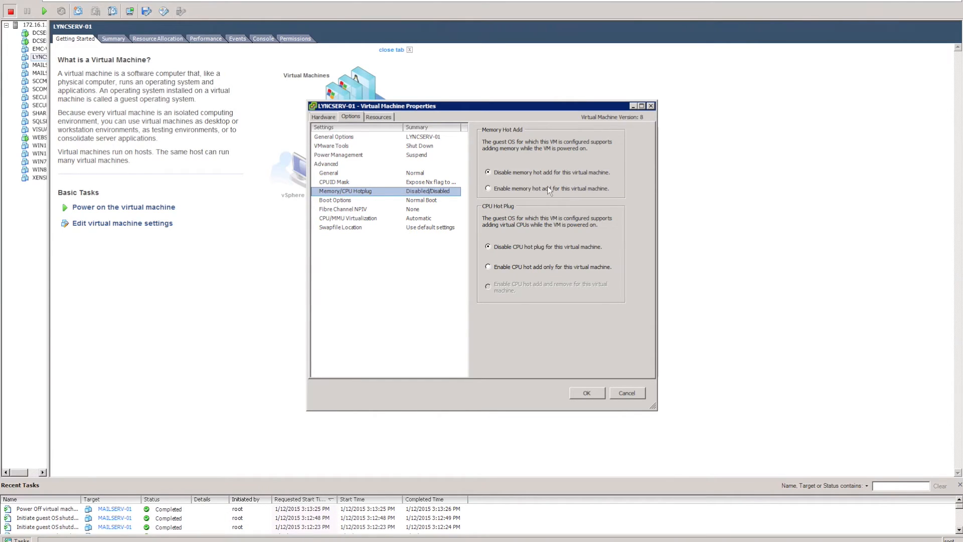
{"action": "mouse_move", "coordinate": [539, 232]}
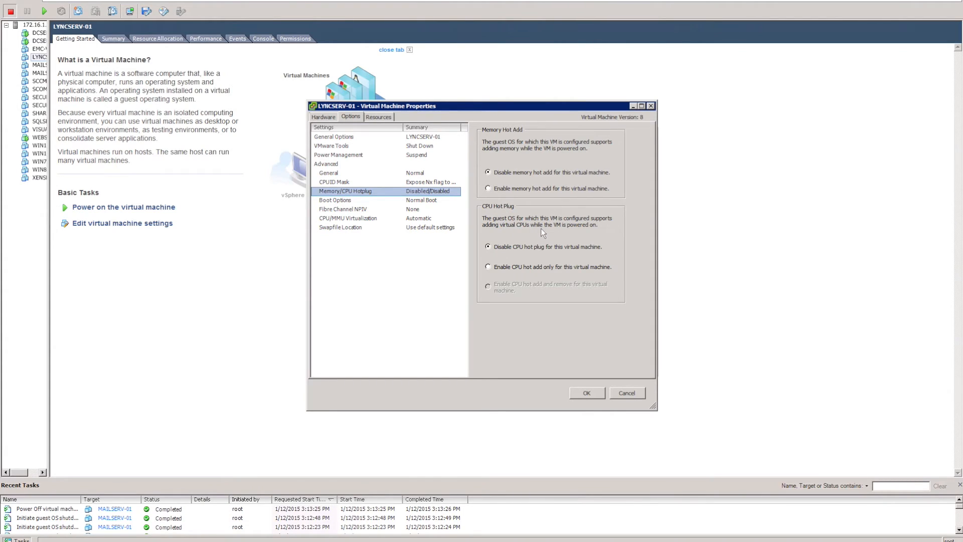
{"action": "left_click", "coordinate": [488, 189]}
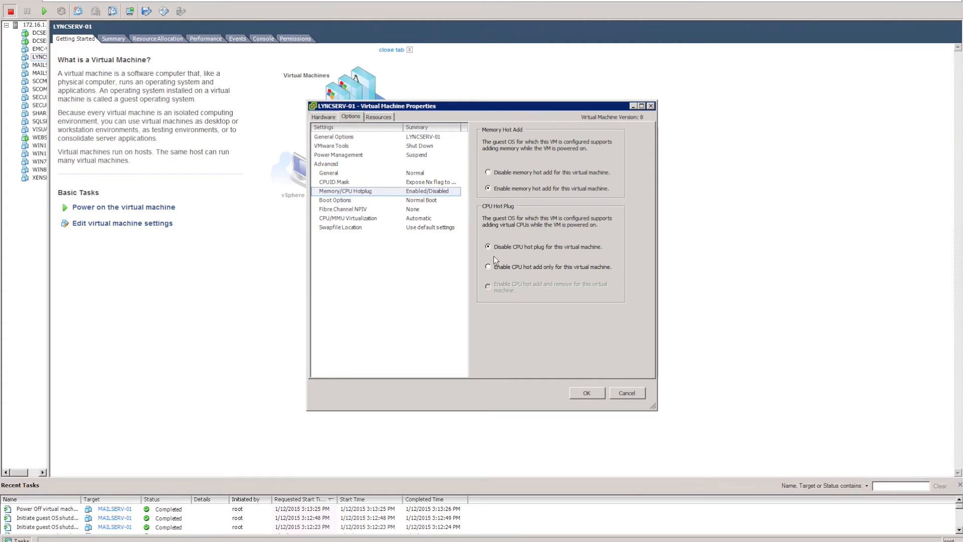
{"action": "left_click", "coordinate": [488, 267]}
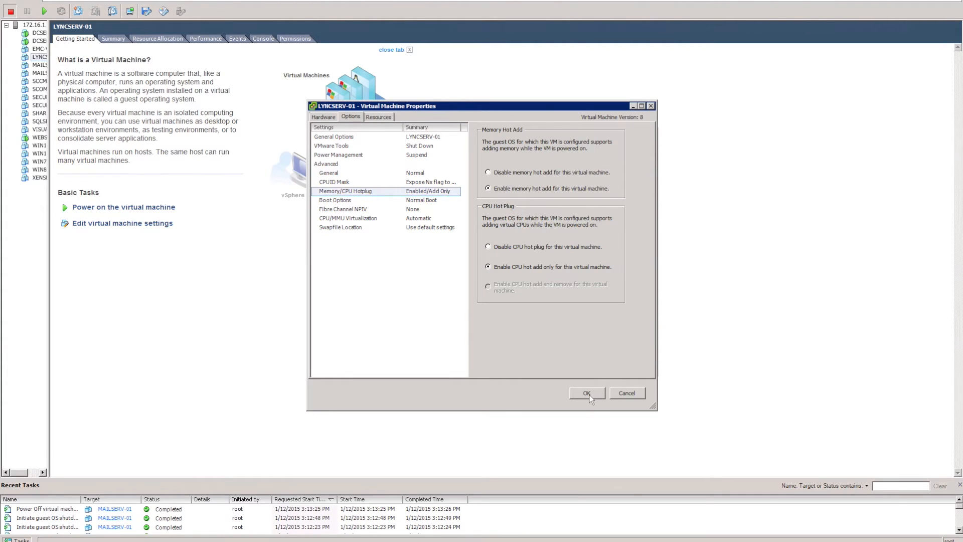
{"action": "left_click", "coordinate": [585, 393]}
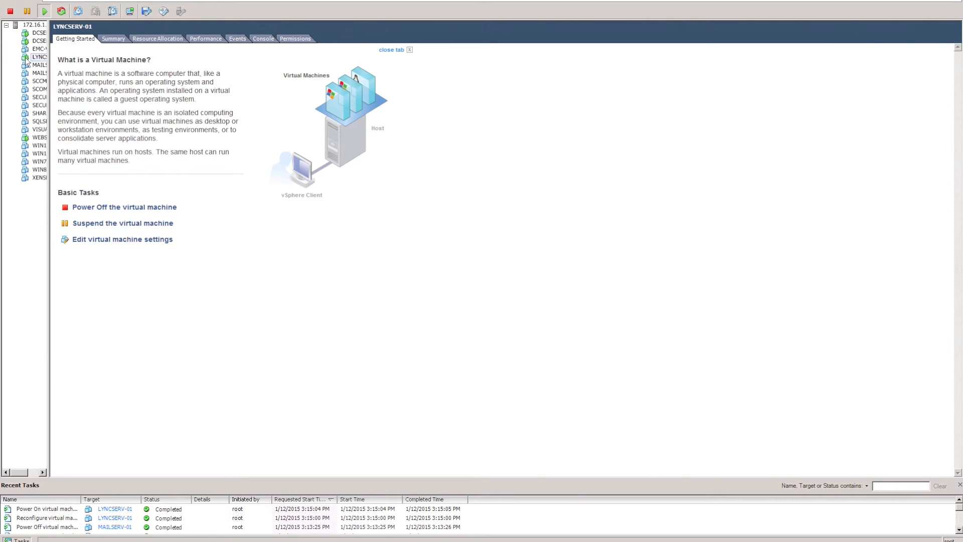
- Set LYNCSERV-01's Memory Size to 8 GB (8192 MB) with the spinner in Edit Settings
{"action": "right_click", "coordinate": [39, 57]}
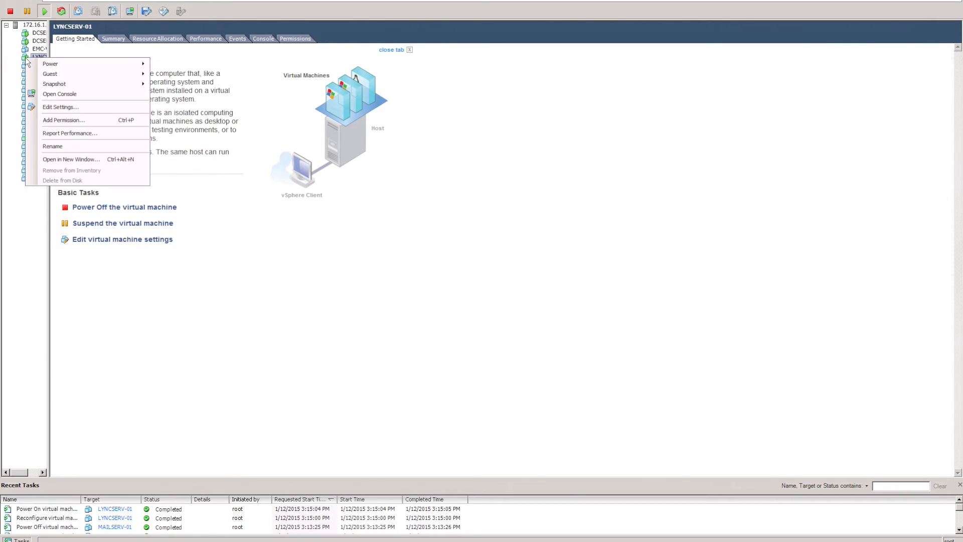
{"action": "left_click", "coordinate": [60, 107]}
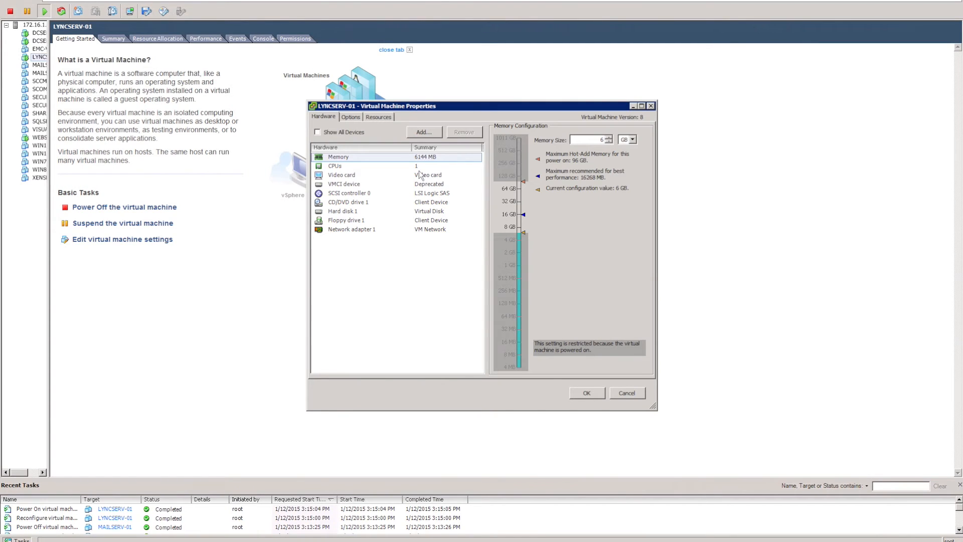
{"action": "left_click", "coordinate": [335, 166]}
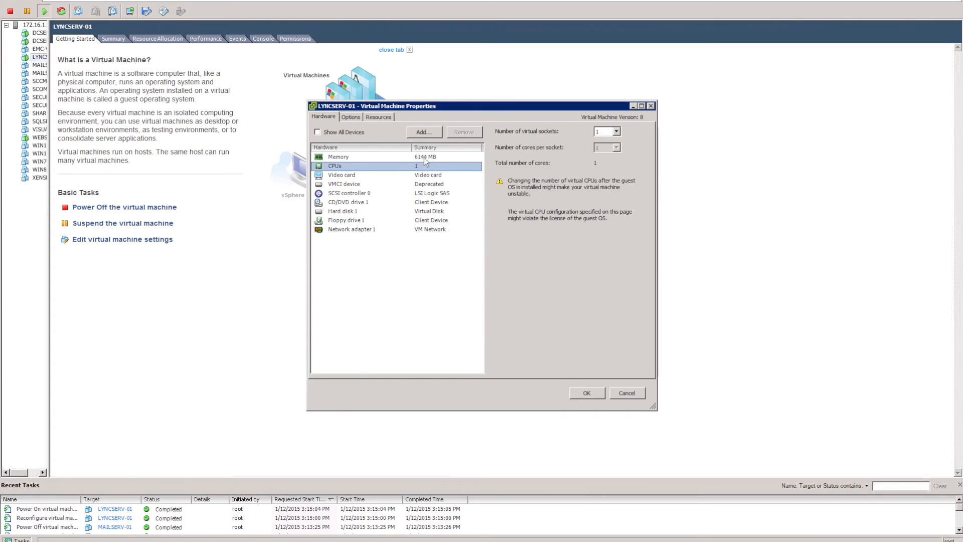
{"action": "left_click", "coordinate": [337, 156]}
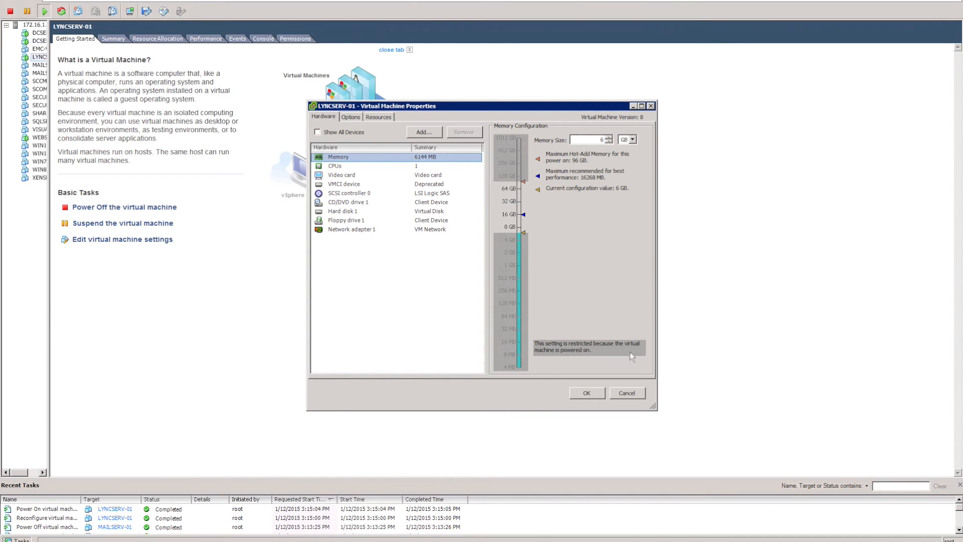
{"action": "left_click", "coordinate": [608, 137]}
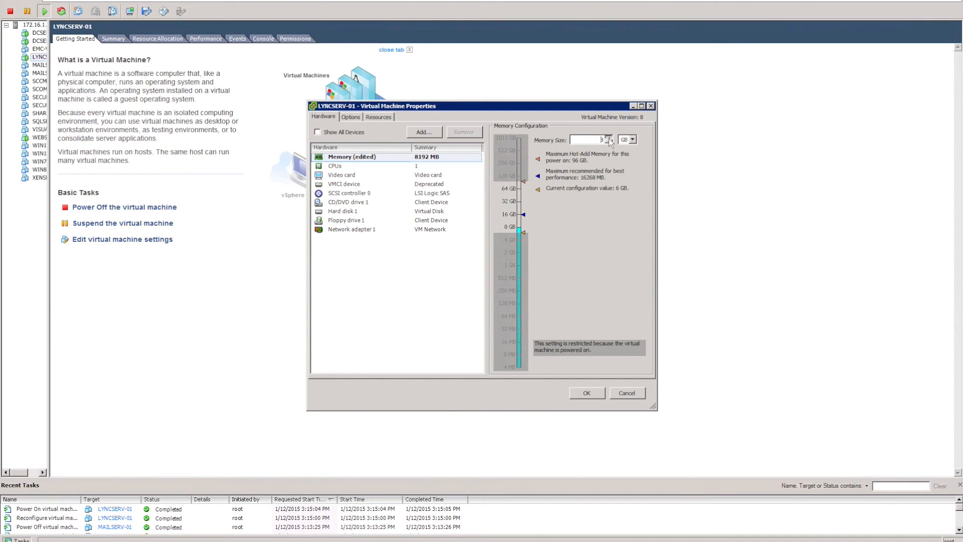
{"action": "left_click", "coordinate": [608, 136]}
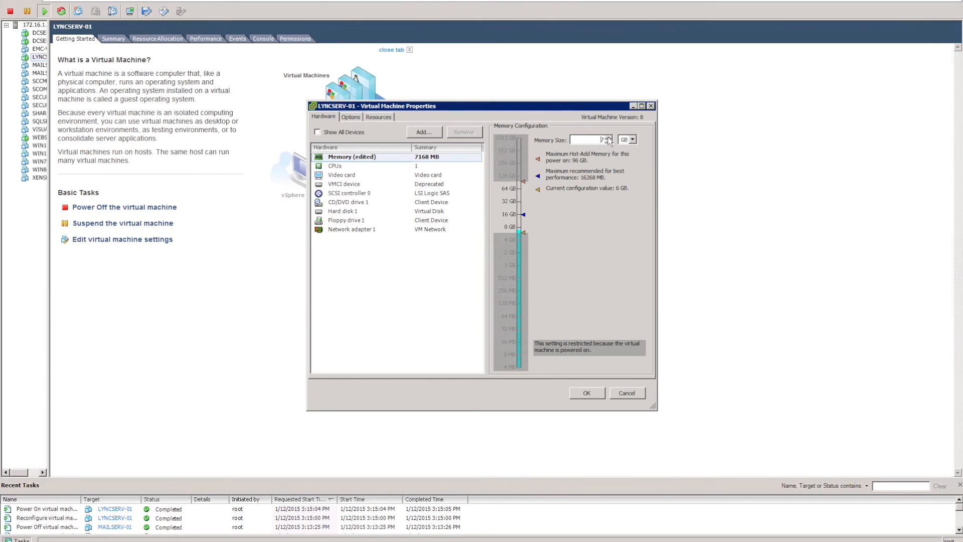
{"action": "type", "text": "10"}
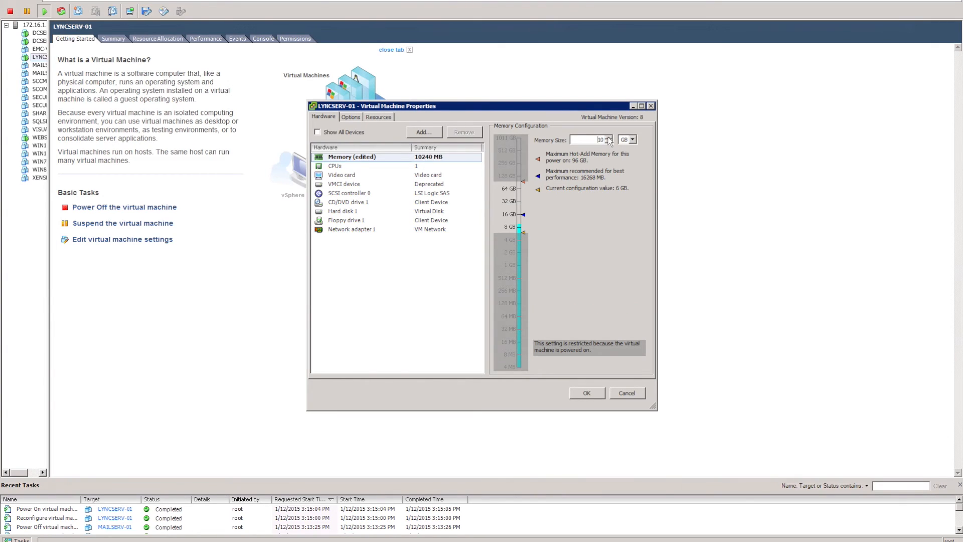
{"action": "left_click", "coordinate": [608, 142]}
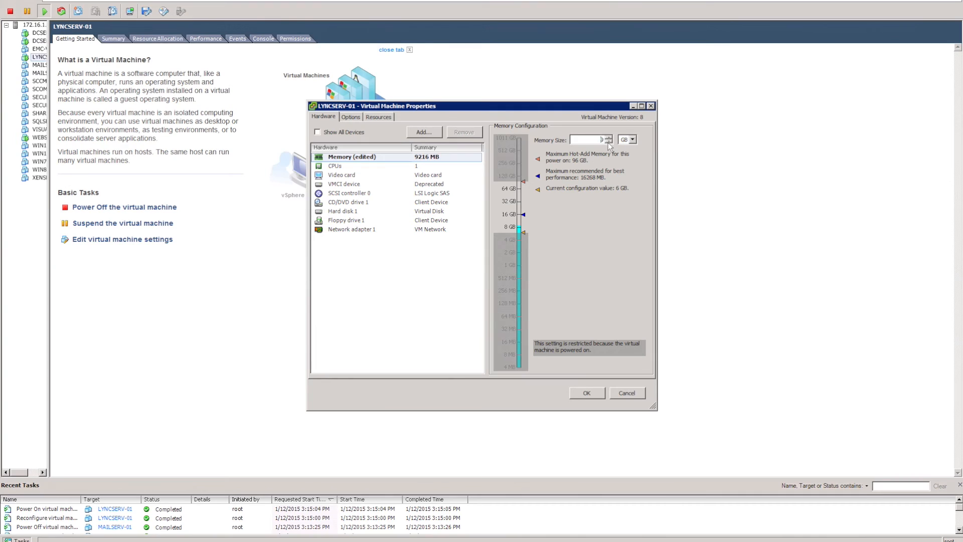
{"action": "left_click", "coordinate": [335, 166]}
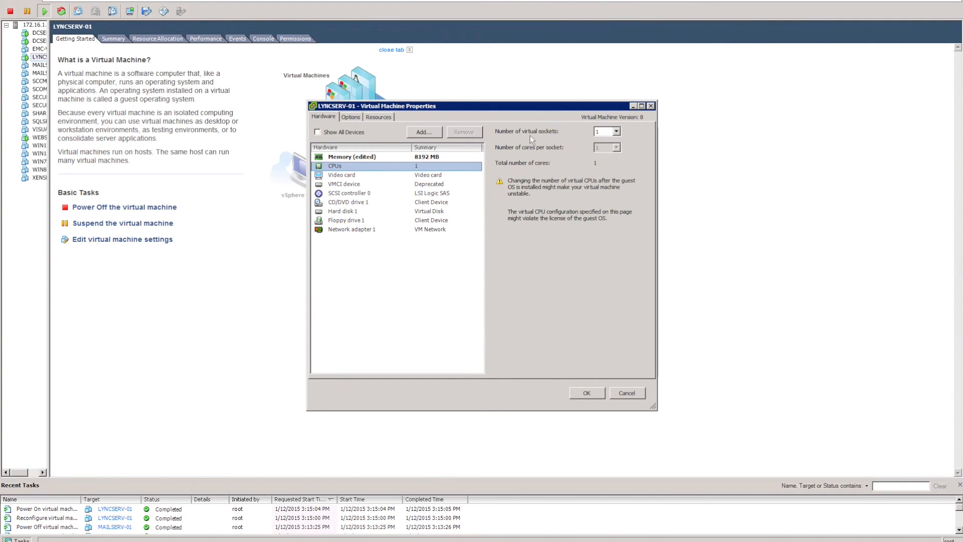
- Set virtual sockets to 2, then recheck the Memory and CPUs entries
{"action": "left_click", "coordinate": [614, 131]}
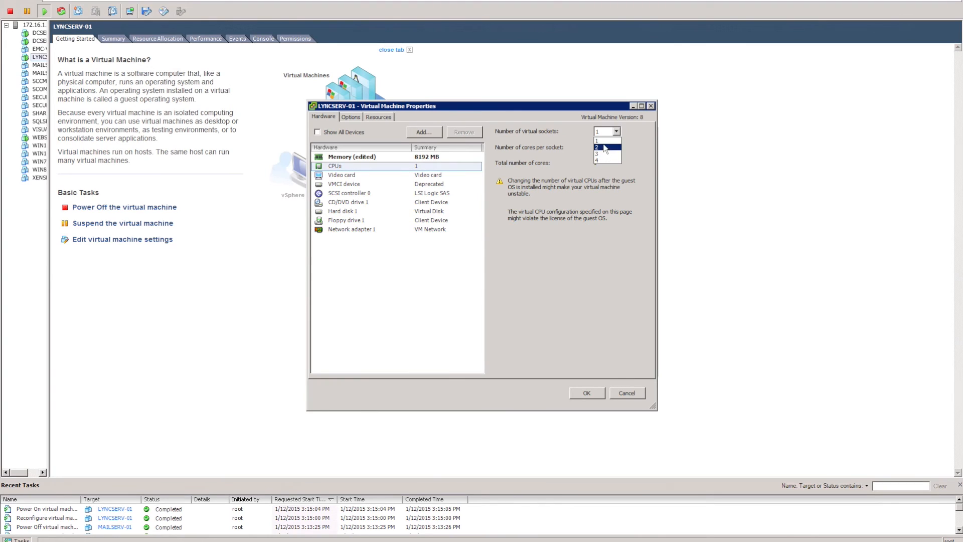
{"action": "left_click", "coordinate": [604, 140]}
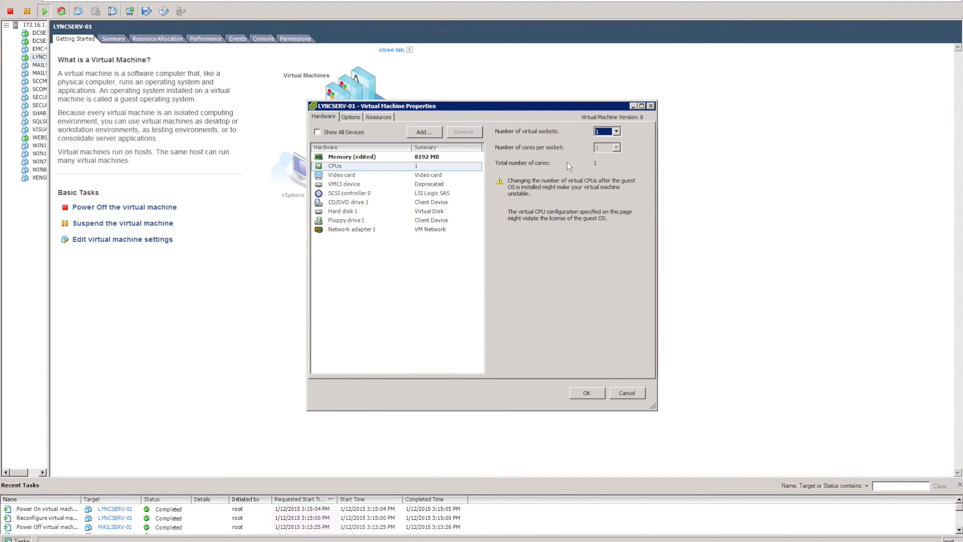
{"action": "left_click", "coordinate": [615, 131]}
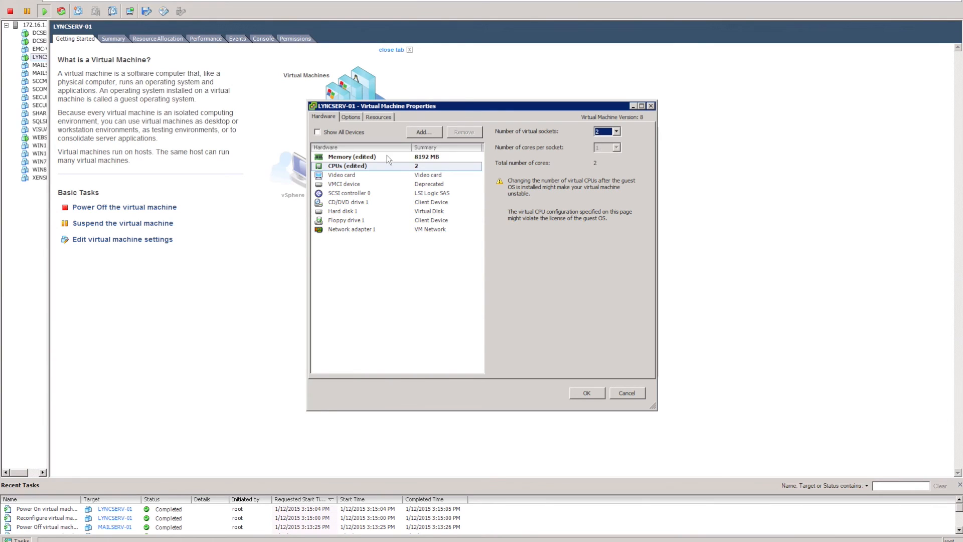
{"action": "left_click", "coordinate": [352, 156]}
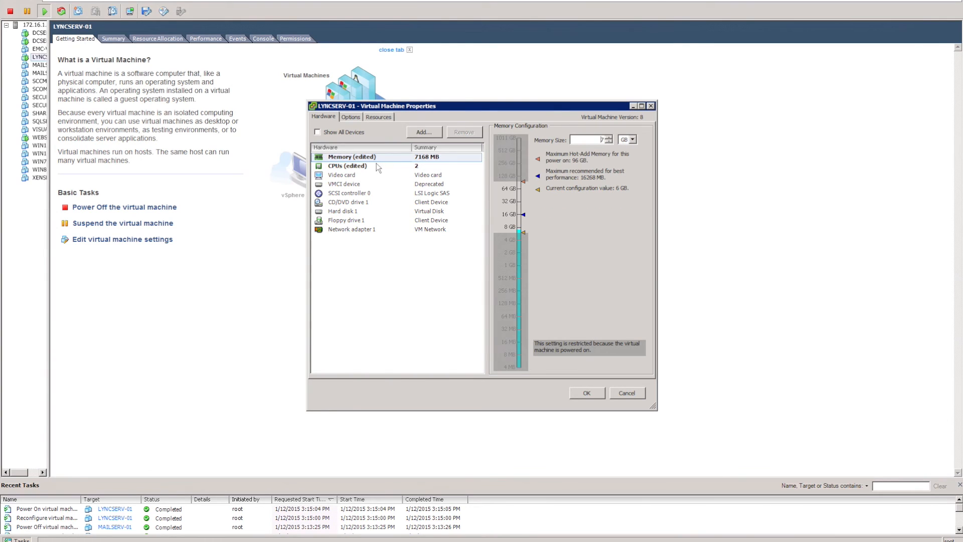
{"action": "left_click", "coordinate": [348, 165]}
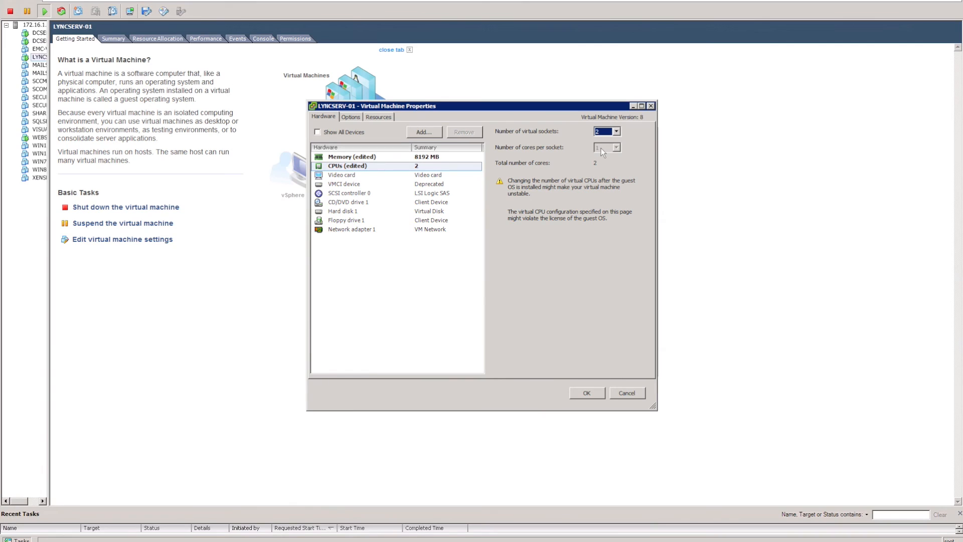